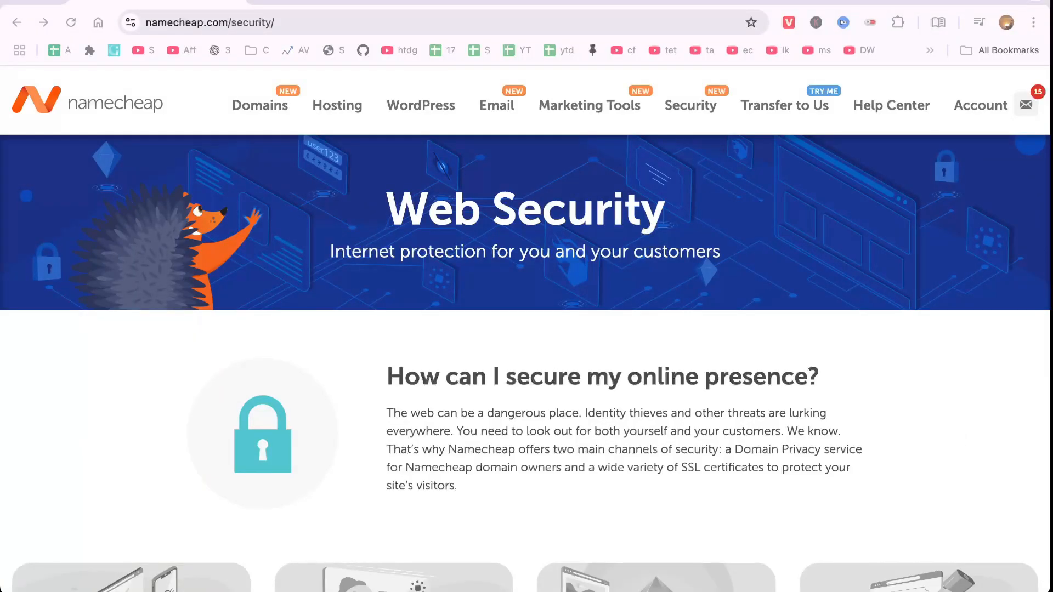
Step: Scroll through the Security page's SSL certificate offerings before heading to the account dashboard
scroll("down", 3)
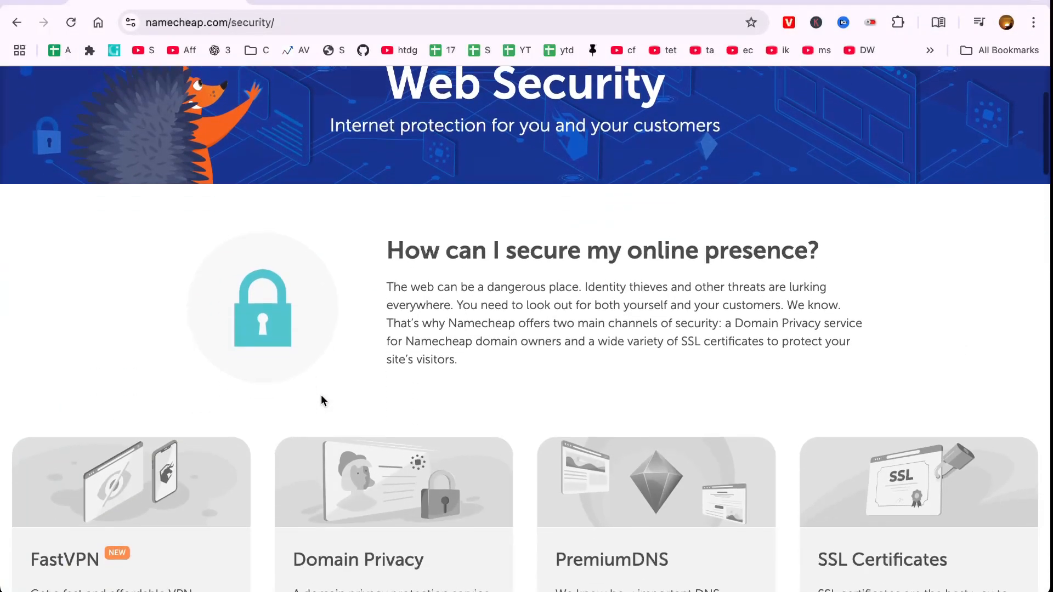
scroll("down", 3)
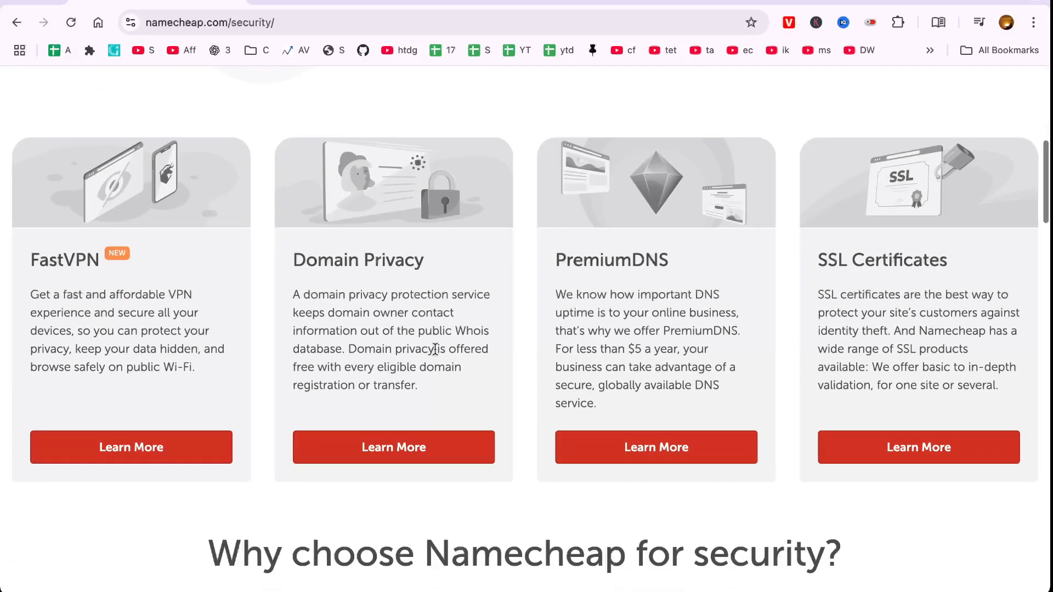
scroll("down", 3)
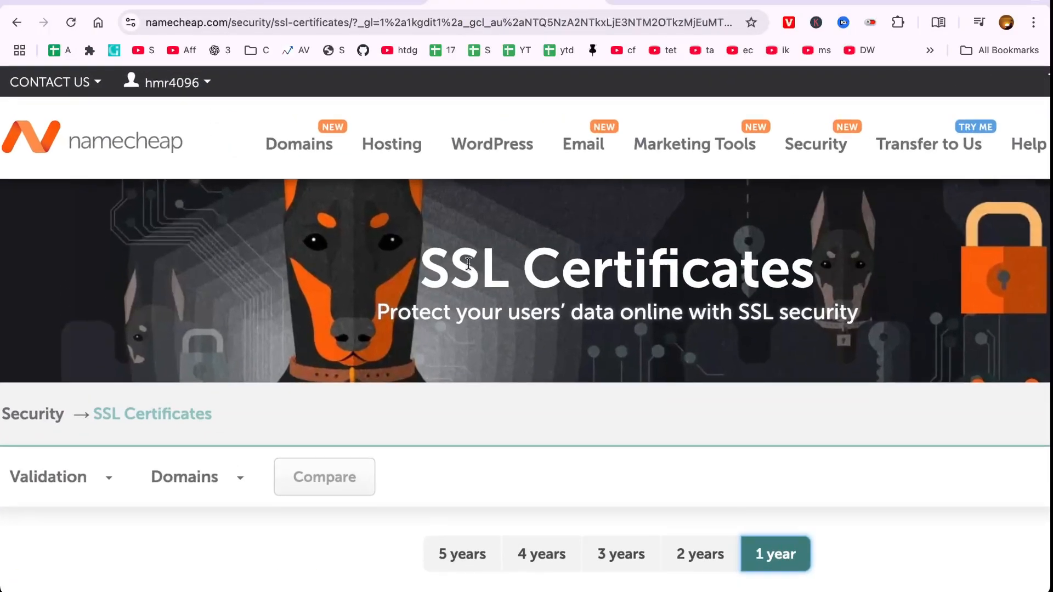
scroll("down", 3)
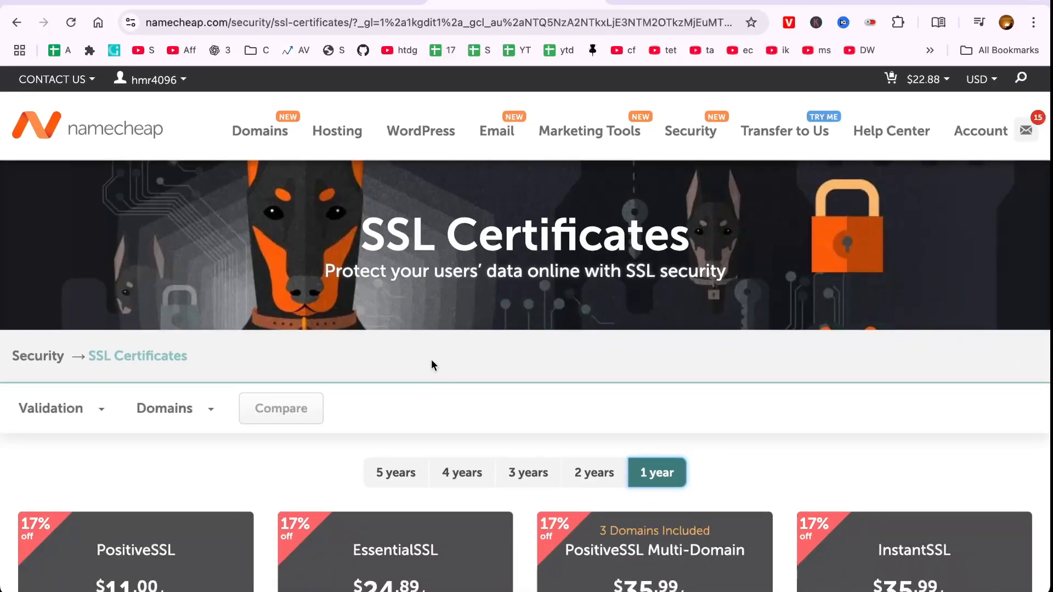
scroll("down", 3)
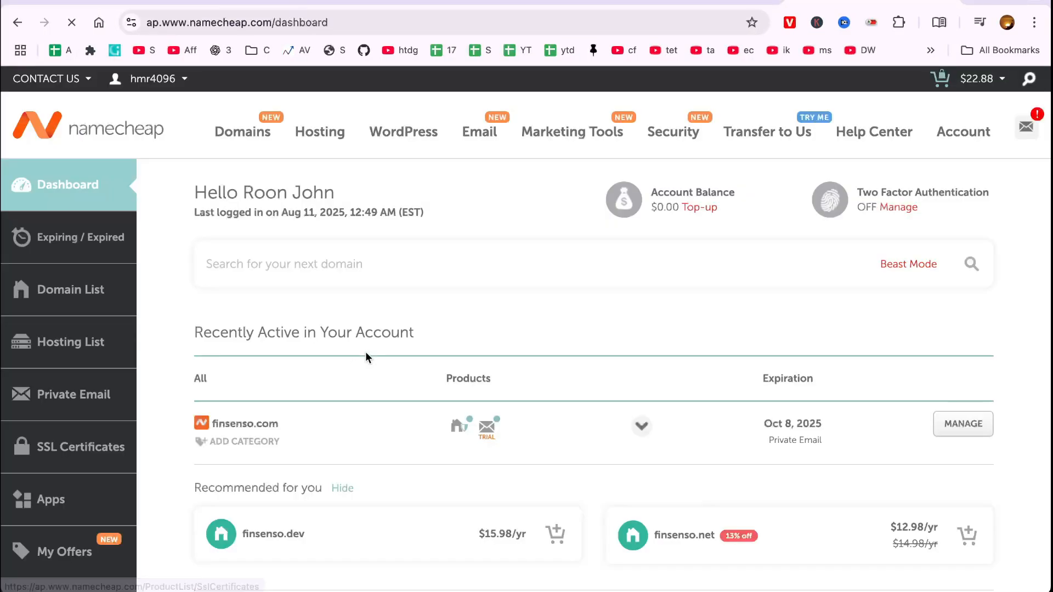
Step: Check the account's SSL list shows no certificates, then return to the SSL catalogue with 5-year pricing
left_click(81, 447)
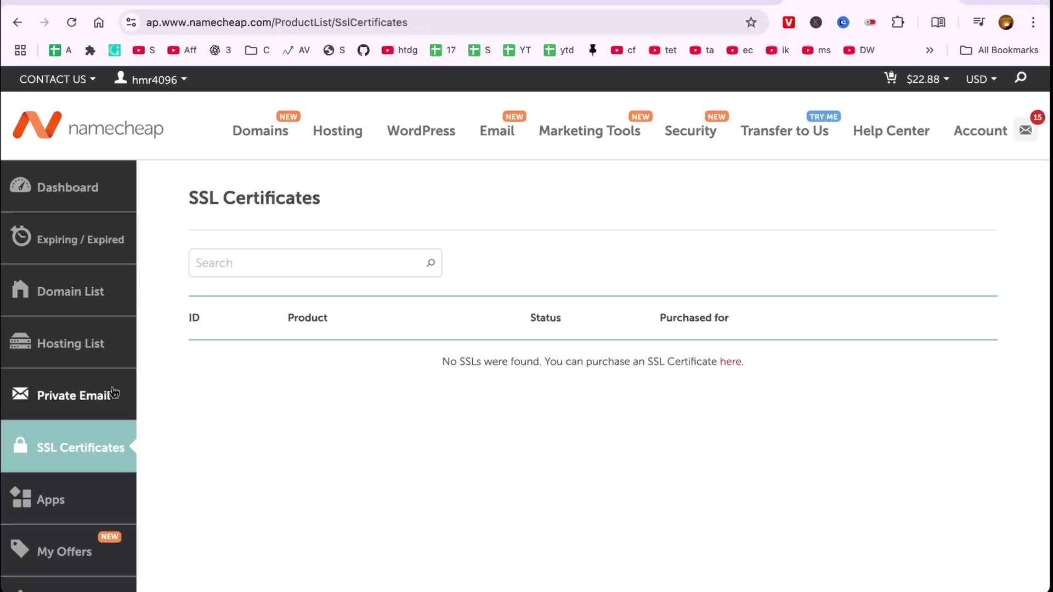
scroll("down", 3)
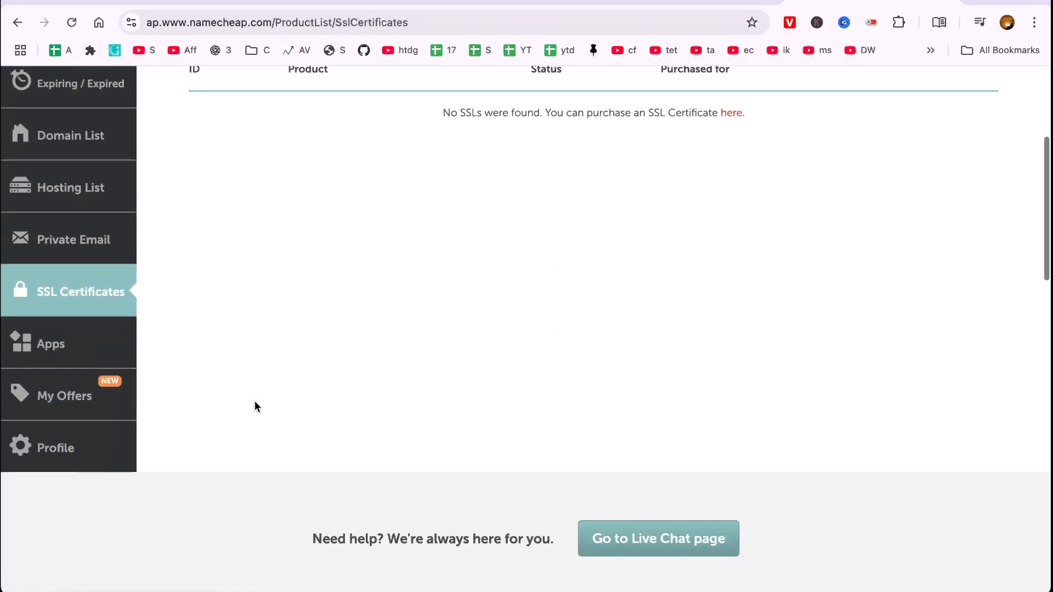
scroll("up", 3)
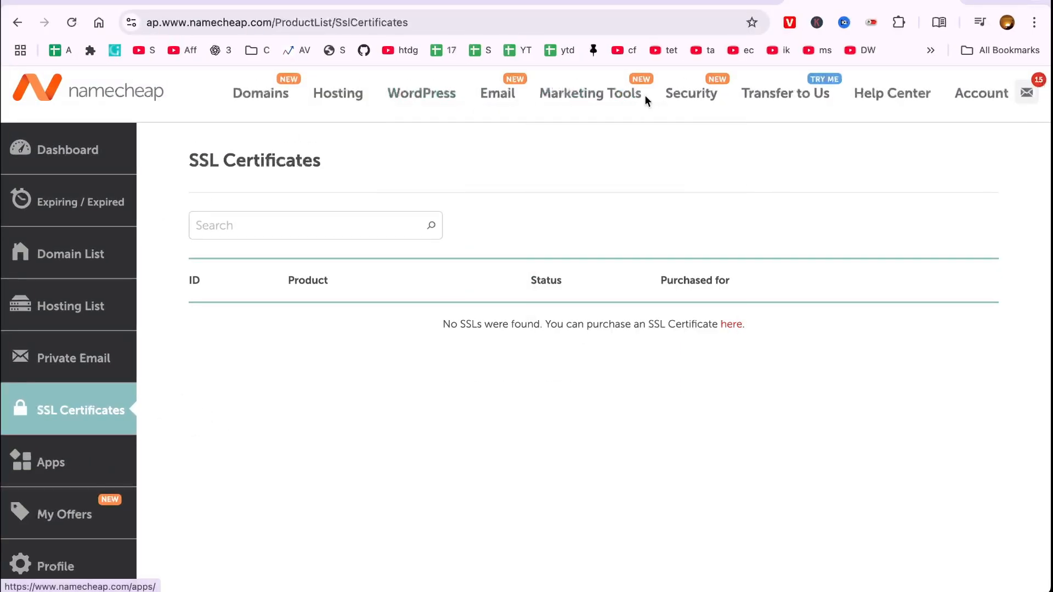
left_click(690, 92)
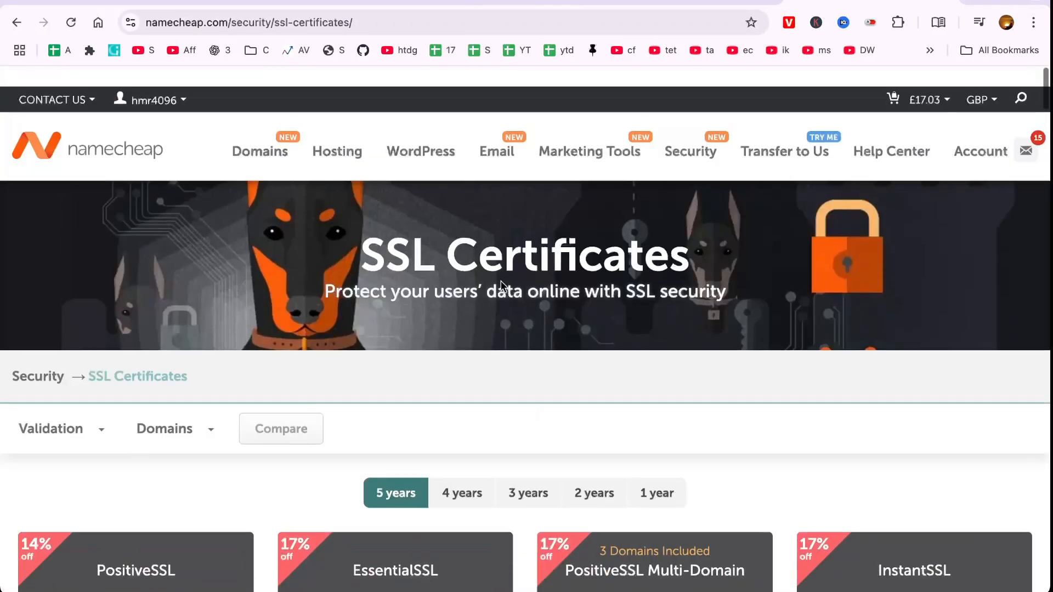
Step: Choose Buy Now for the one-year PositiveSSL certificate and proceed to the CSR generator
scroll("down", 3)
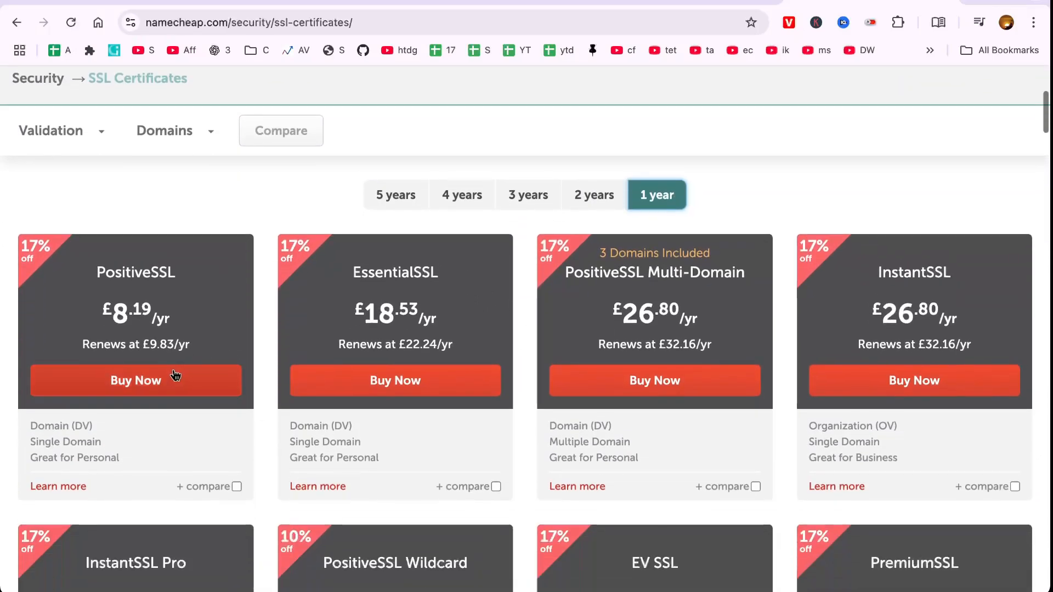
left_click(134, 381)
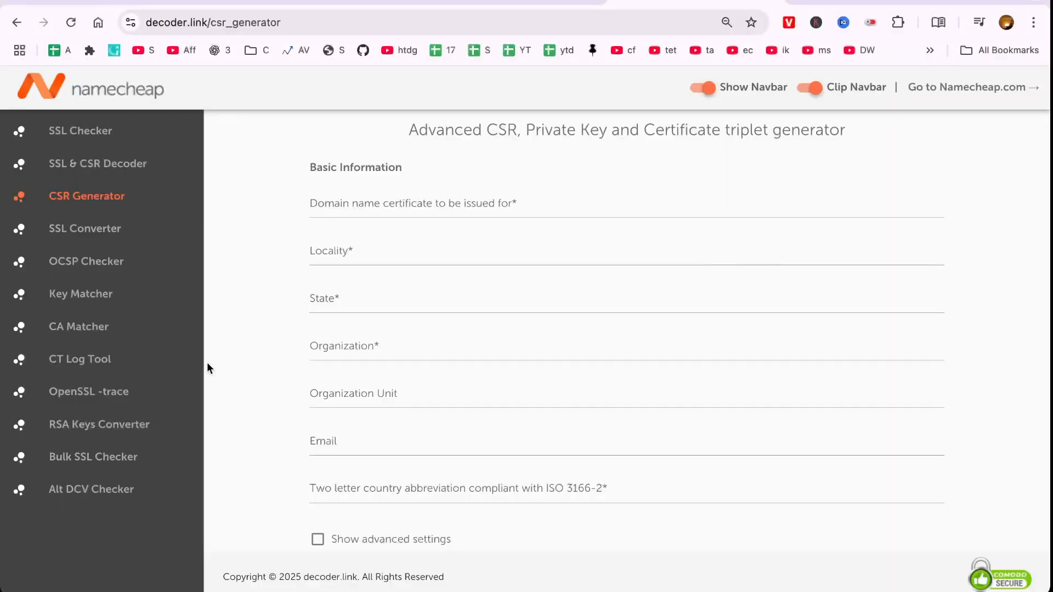
Step: Generate a CSR for finsenso.com with London, PWT LLC, UK and copy it for activation
type("finsenso.com")
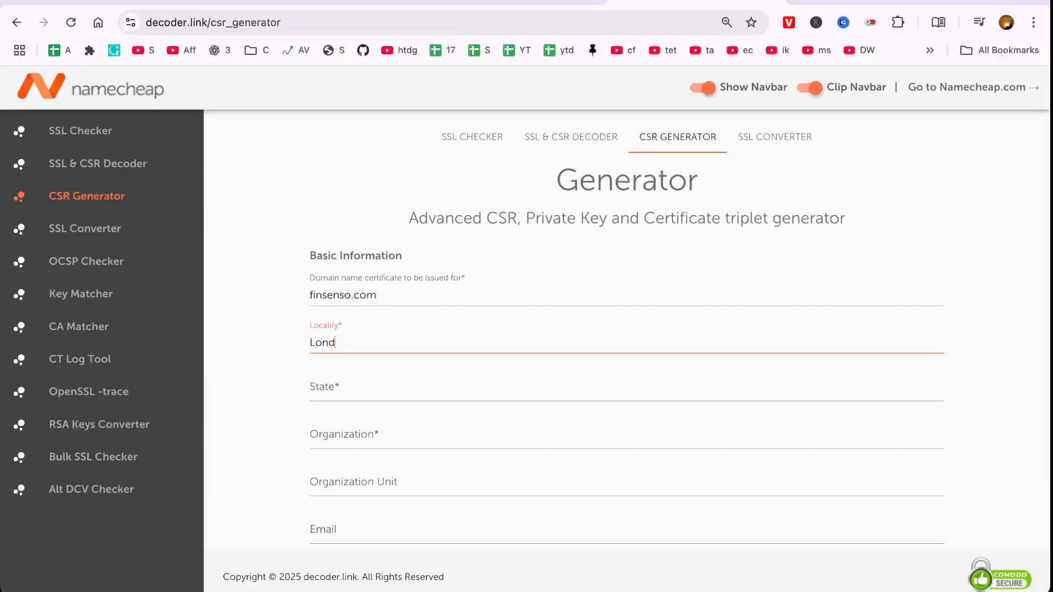
type("on")
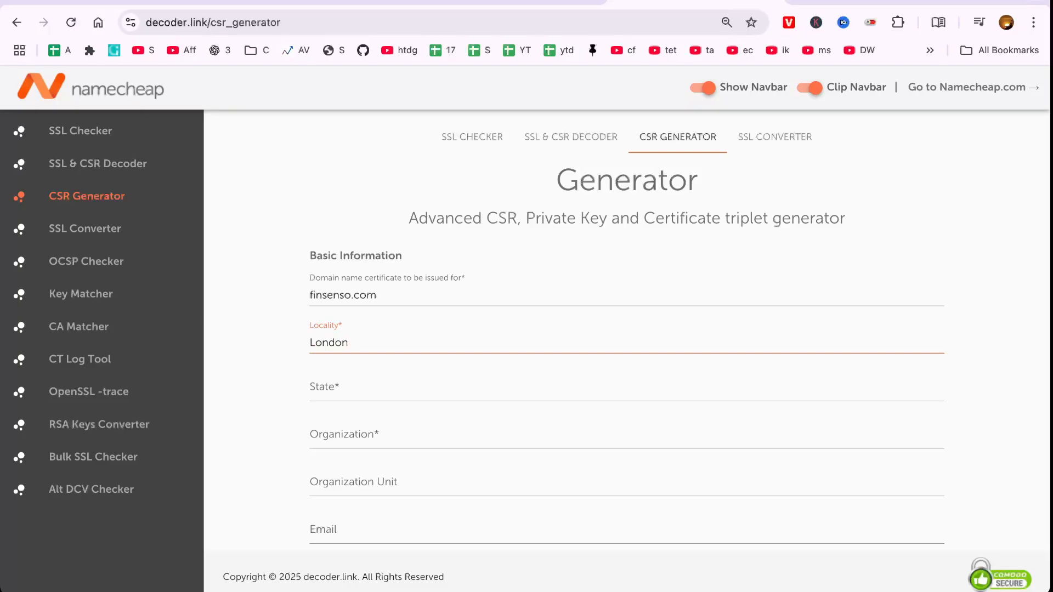
type("London")
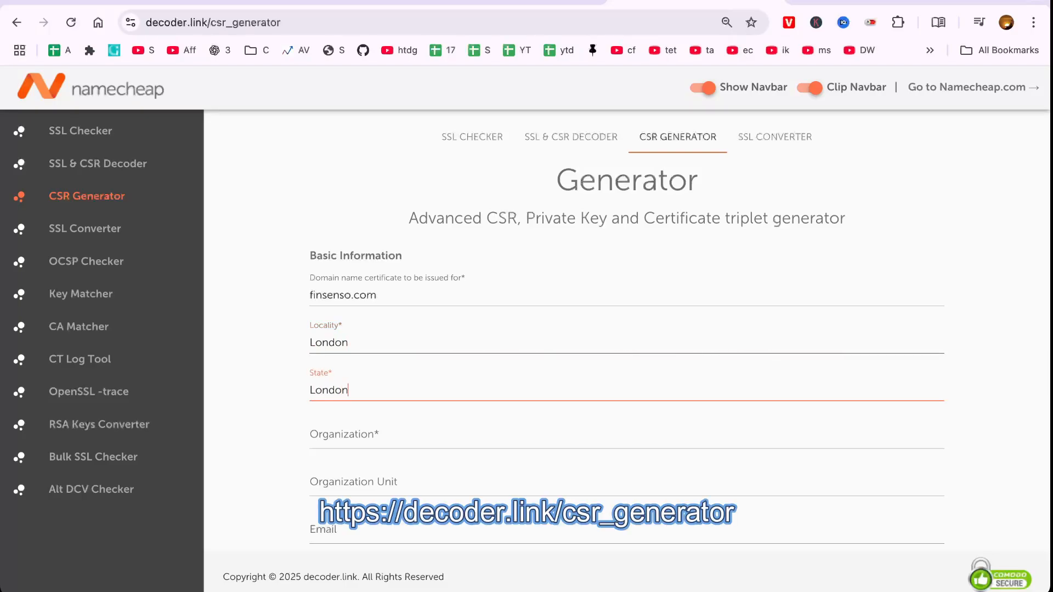
type("PWT LLC")
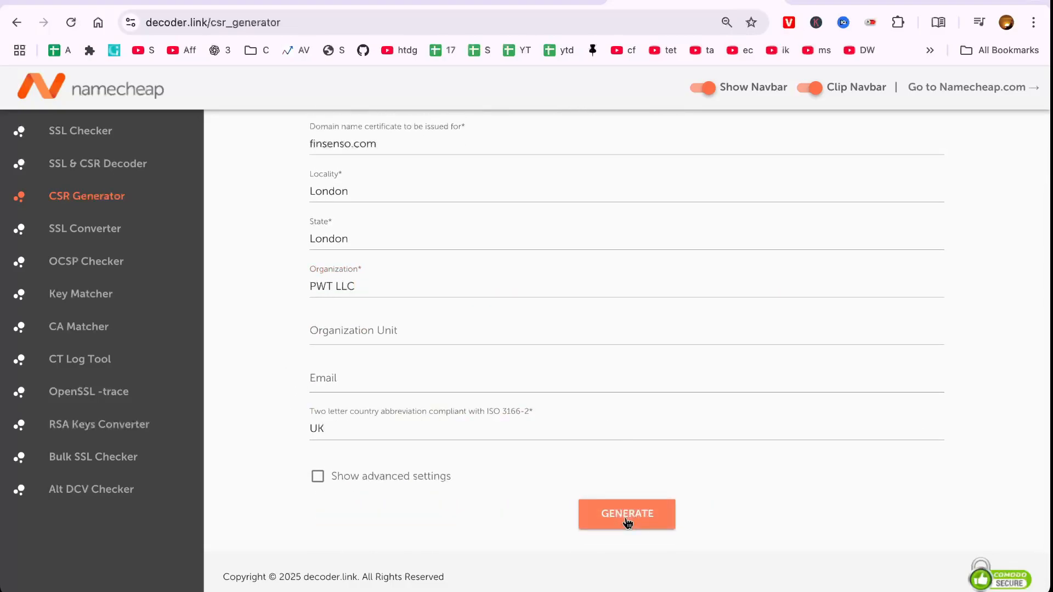
left_click(626, 514)
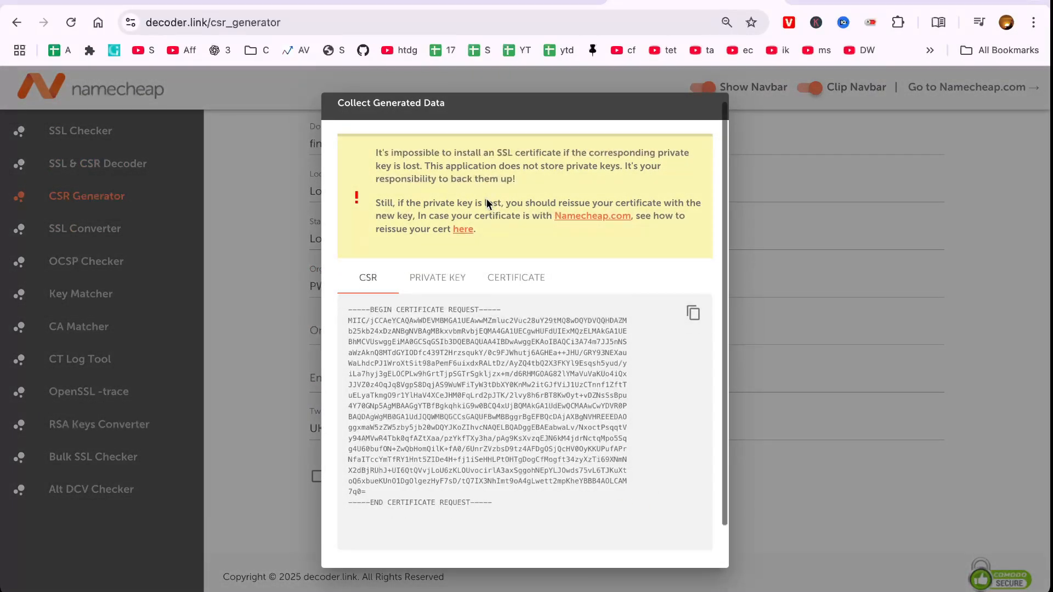
left_click(438, 277)
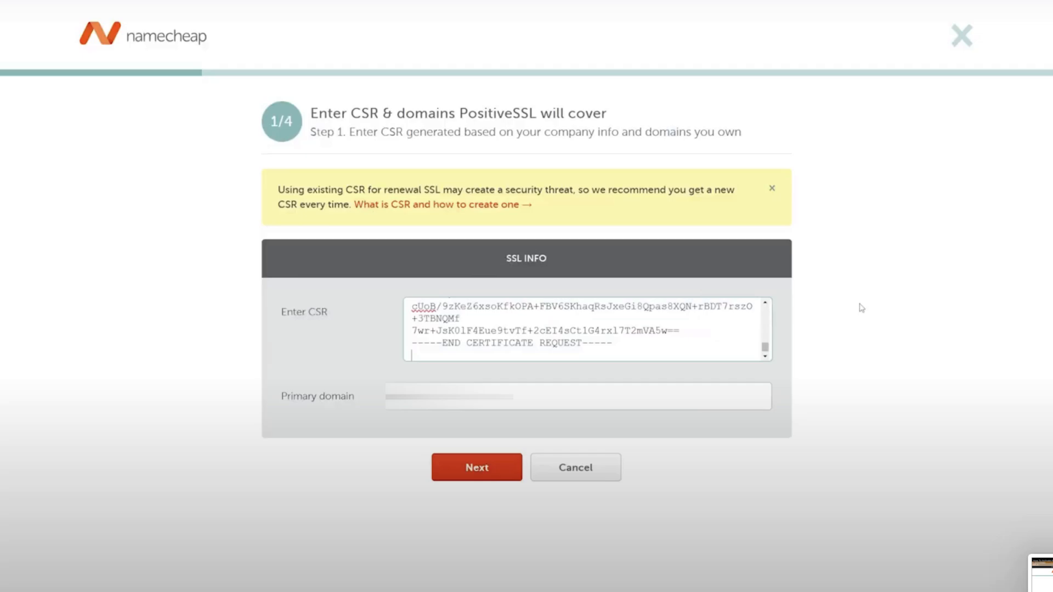
Step: Submit the PositiveSSL activation with the pasted CSR, CNAME DCV method and admin email contact
left_click(476, 467)
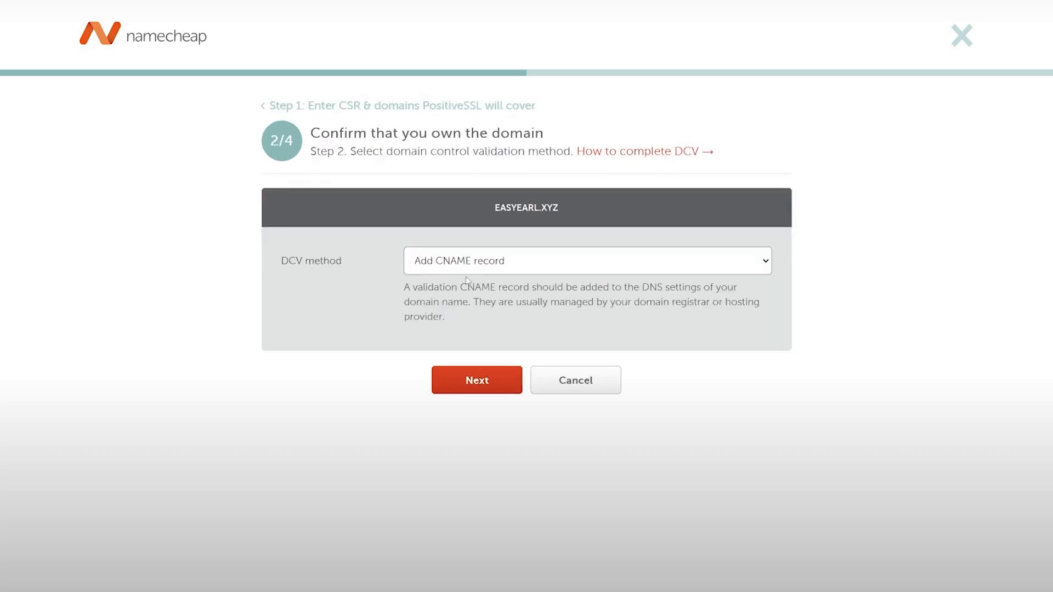
left_click(476, 381)
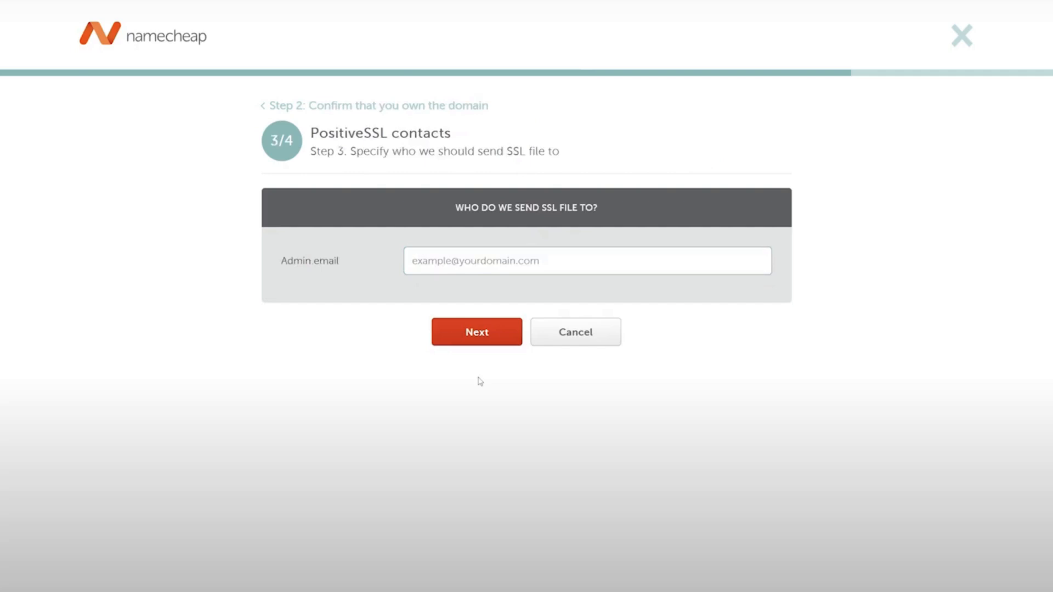
left_click(476, 331)
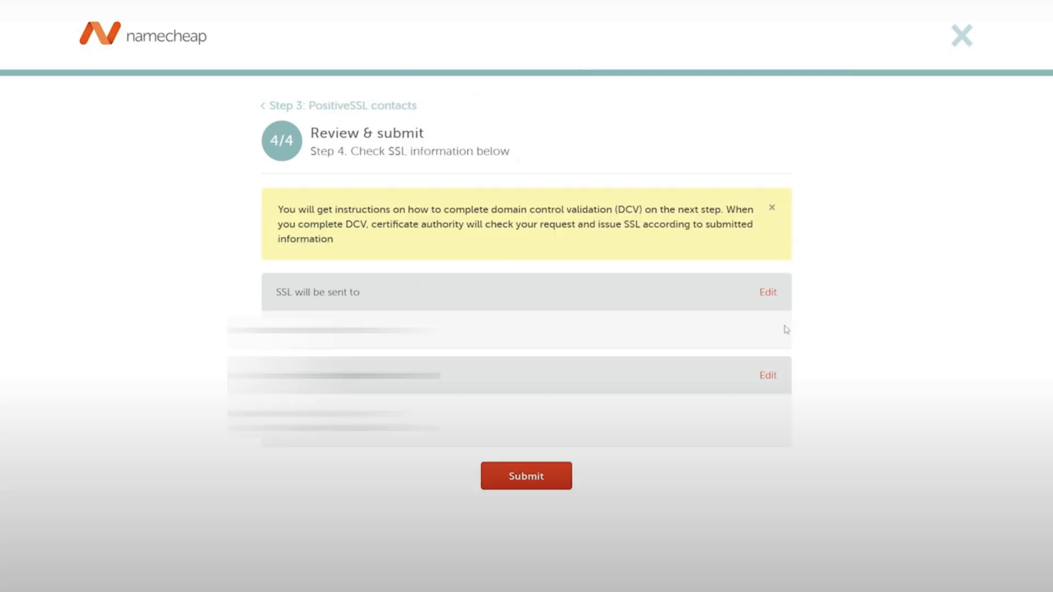
left_click(525, 475)
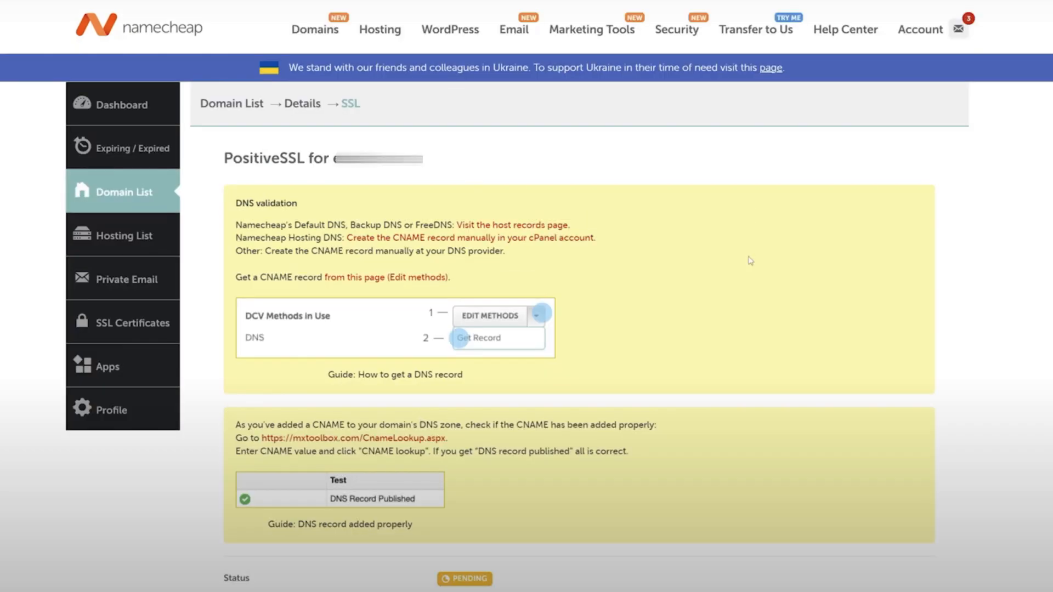
Step: From the certificate details, use Get Record to note the CNAME host and target values
left_click(480, 338)
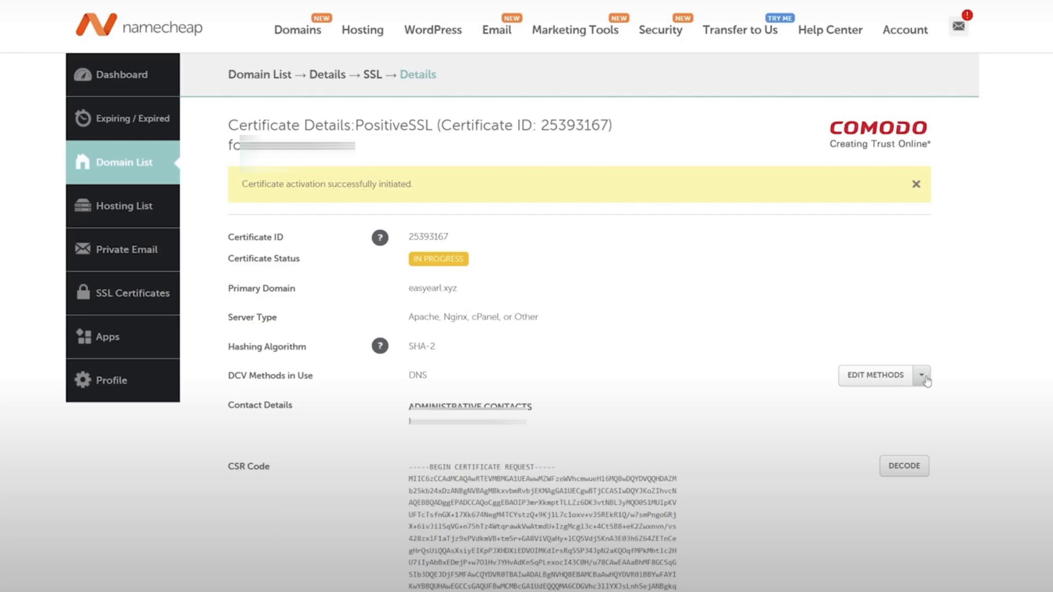
left_click(921, 376)
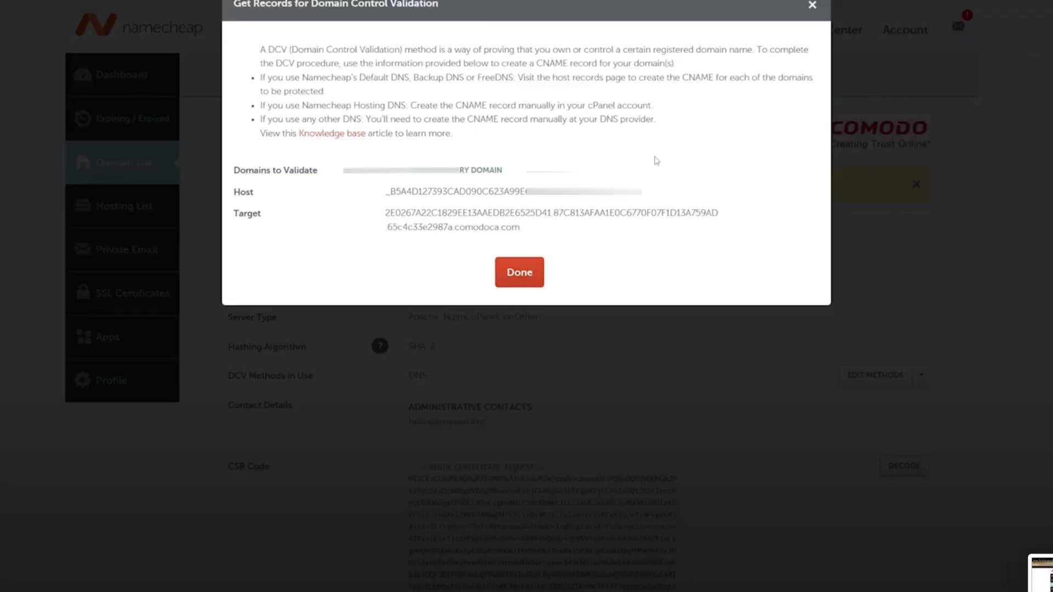
left_click(519, 273)
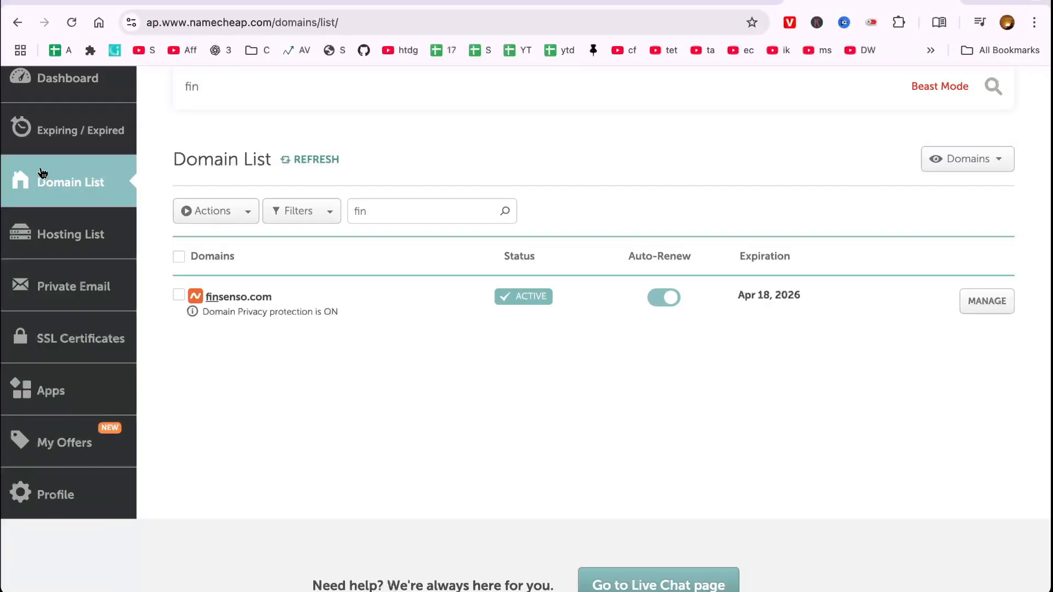
Step: Add a CNAME record with host _B5A4D127393CAD and the Comodo target in finsenso.com's Advanced DNS
left_click(986, 301)
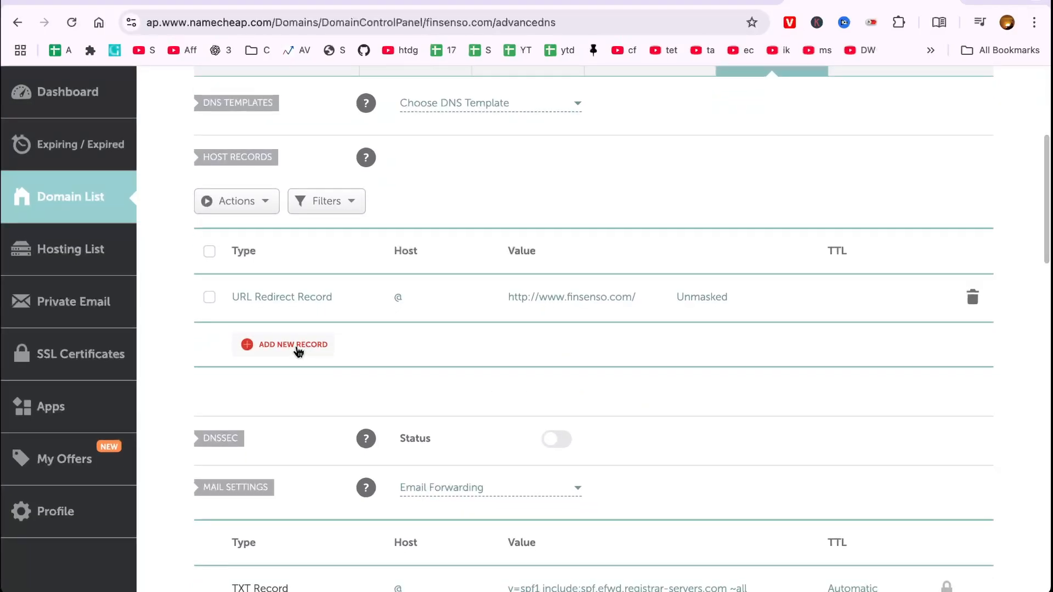
left_click(291, 345)
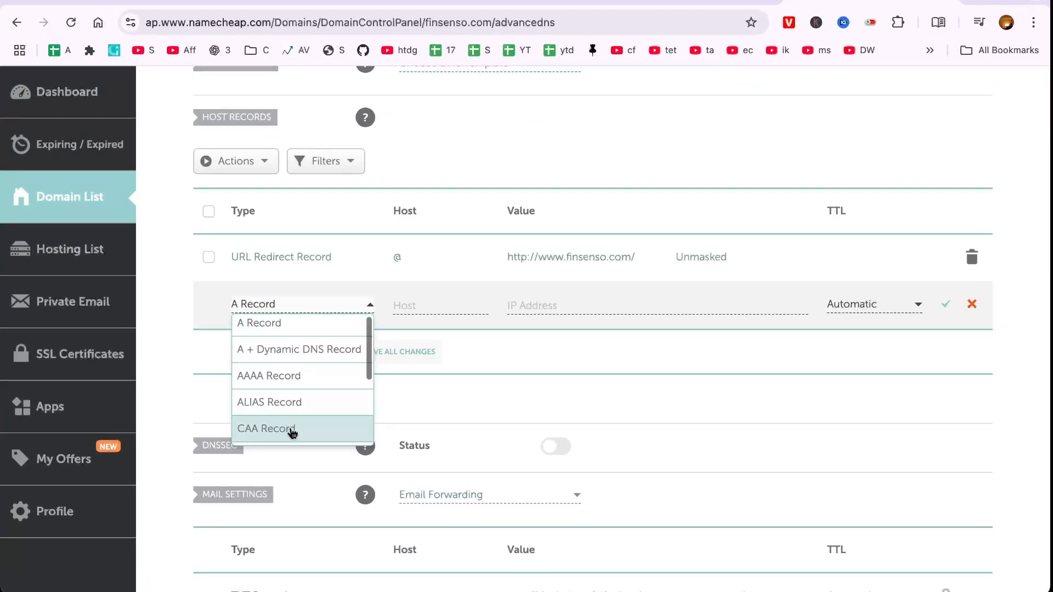
scroll("down", 3)
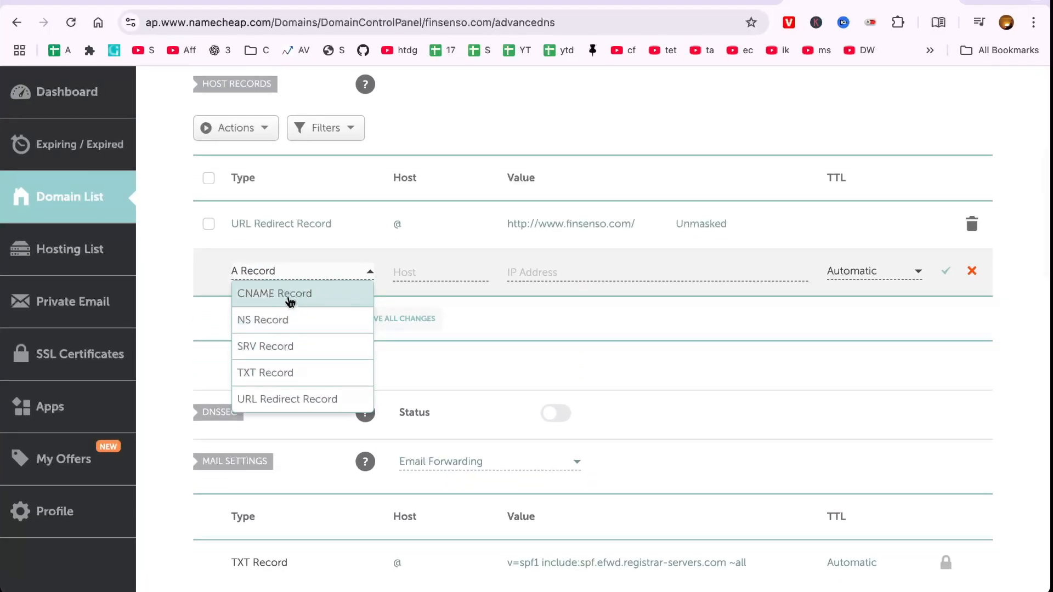
left_click(275, 294)
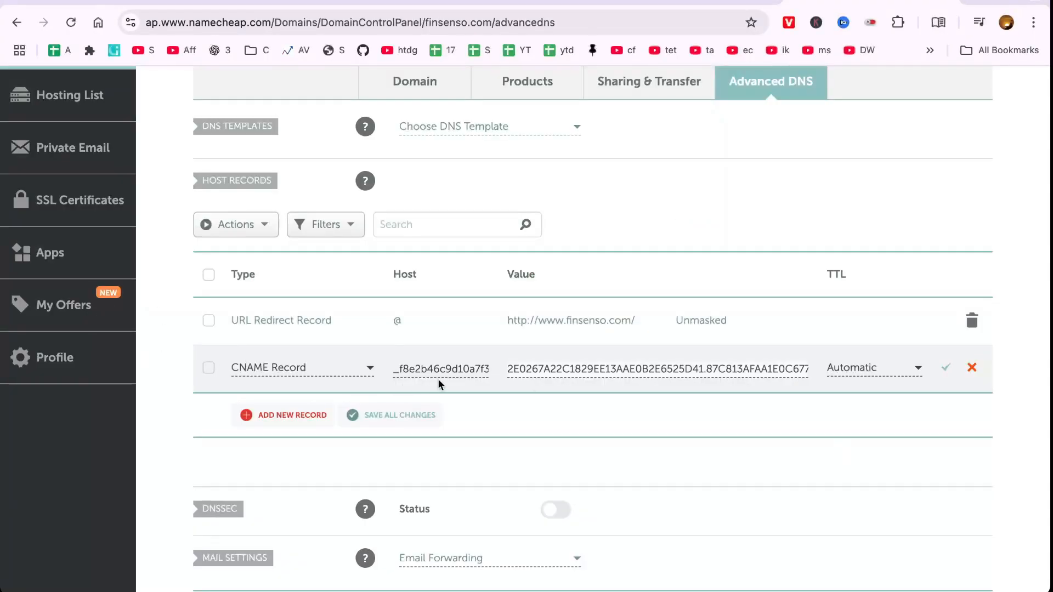
type("_B5A4D127393CAD")
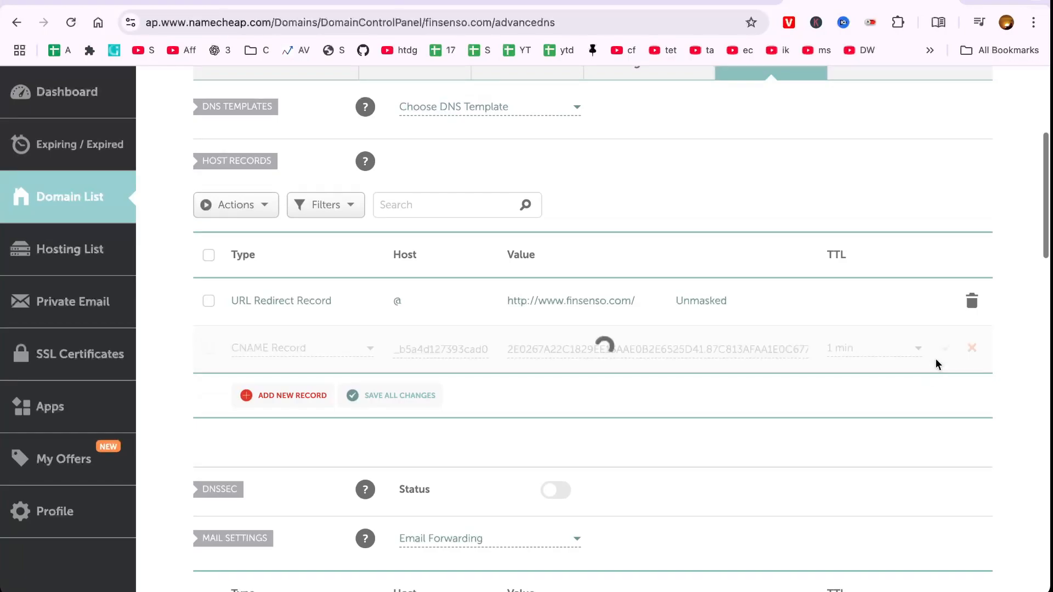
left_click(79, 355)
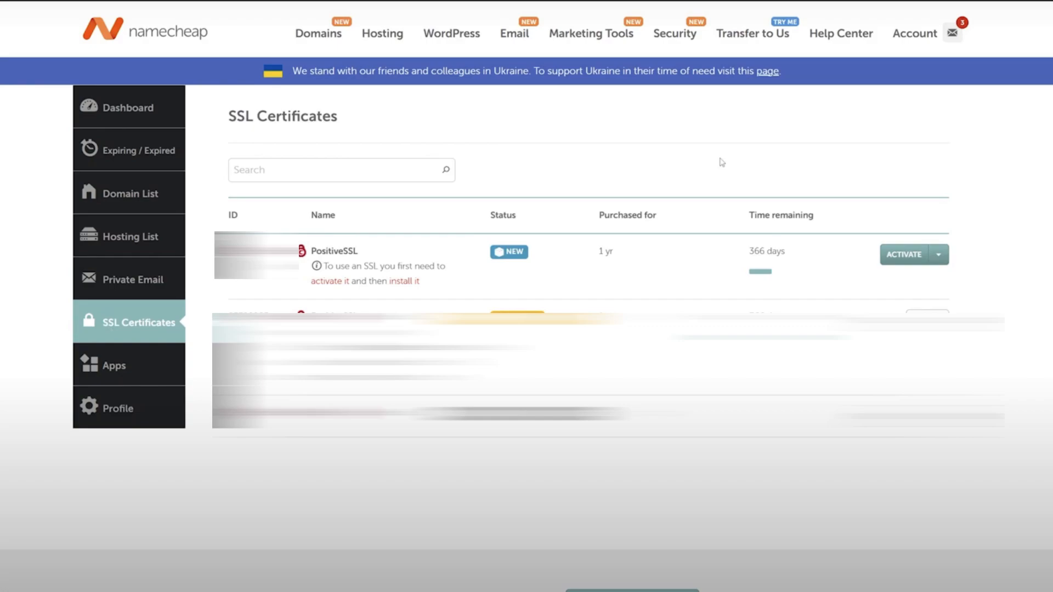
Step: Run a CNAME lookup for the validation host and confirm it resolves to the comodoca.com target
left_click(907, 254)
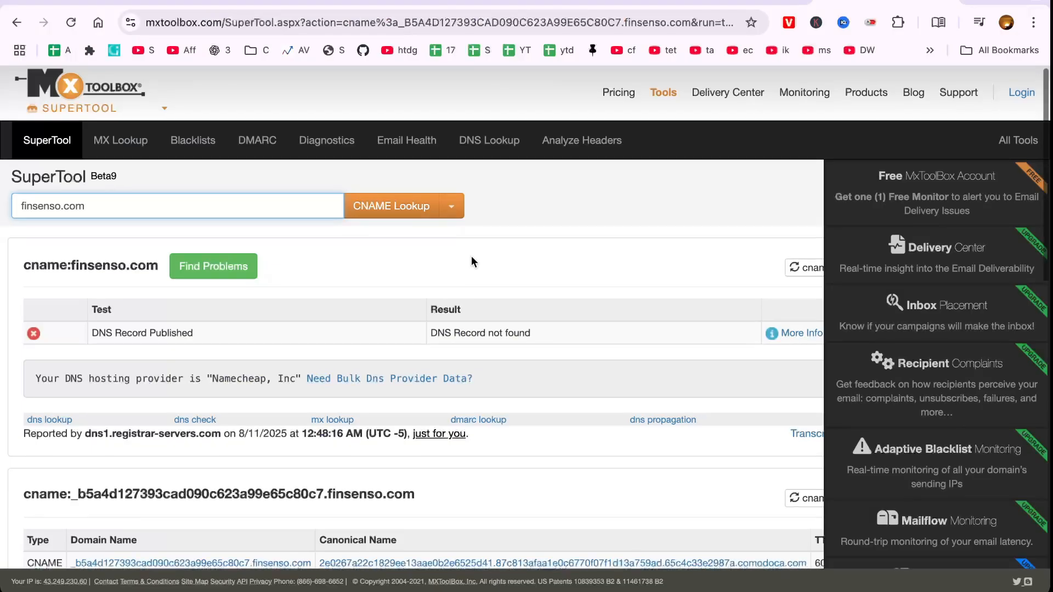
scroll("down", 3)
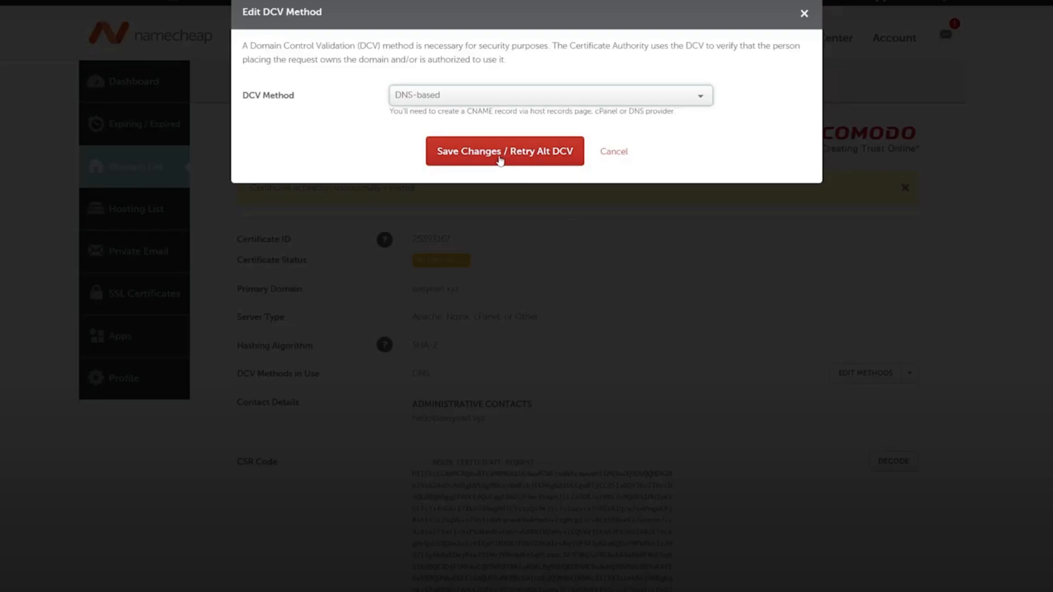
Step: Retry DNS-based DCV until the certificate shows Issued, then start a new CSR with finsenso.com and London
left_click(505, 151)
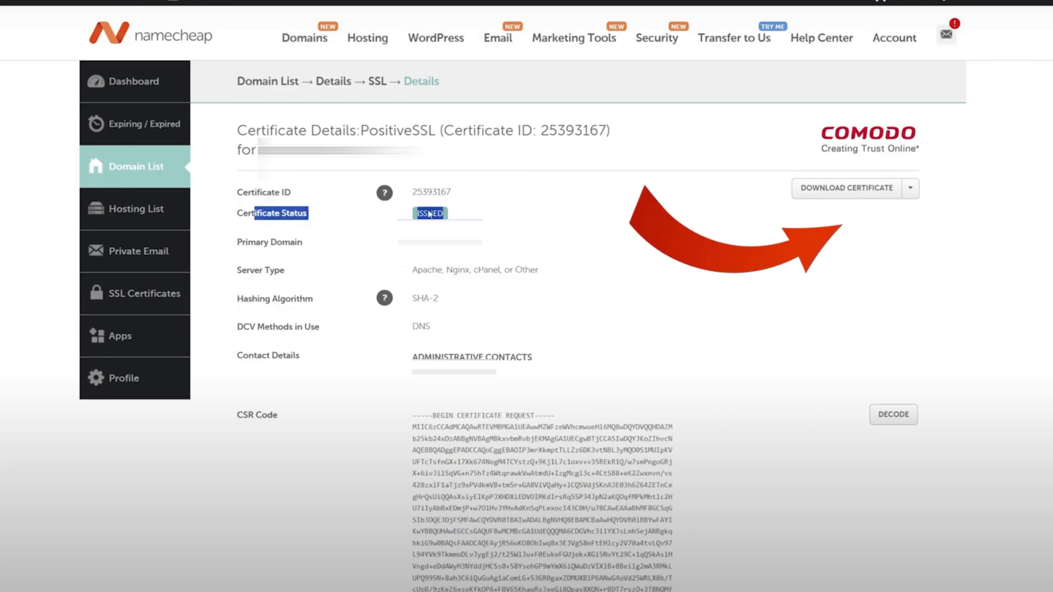
mouse_move(837, 195)
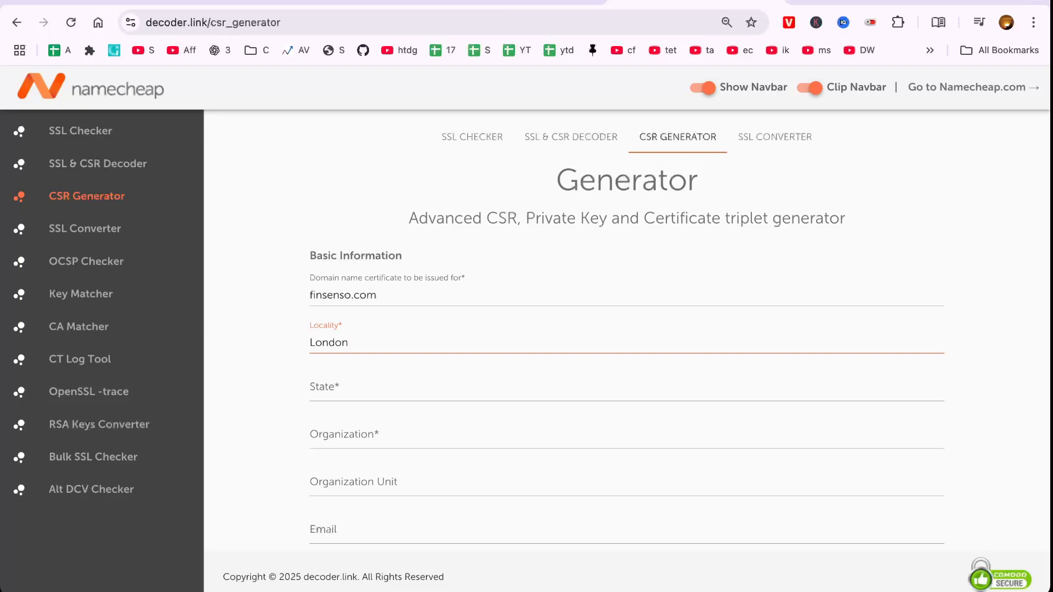
type("London")
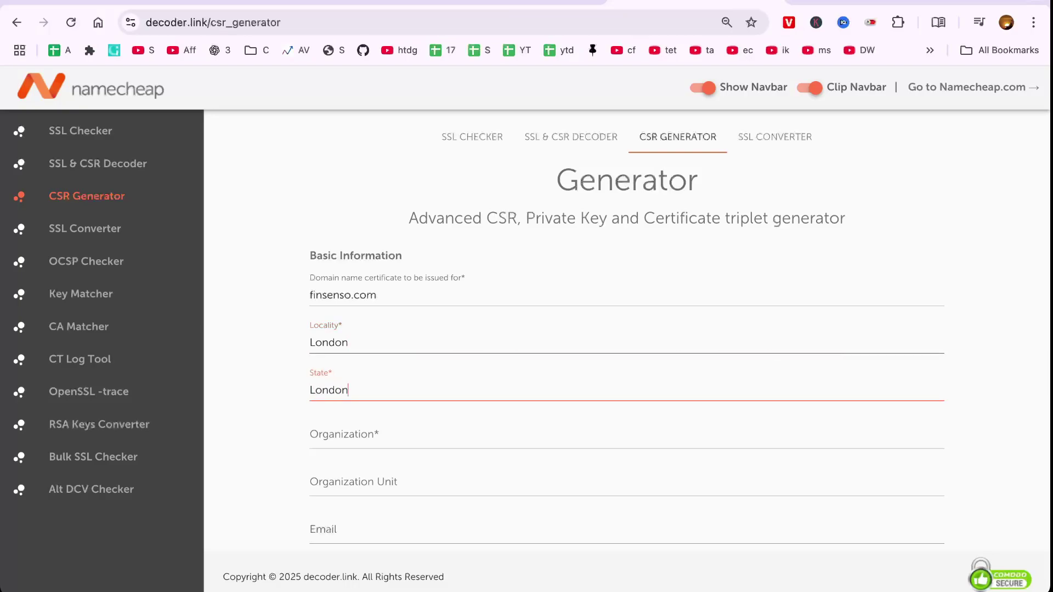